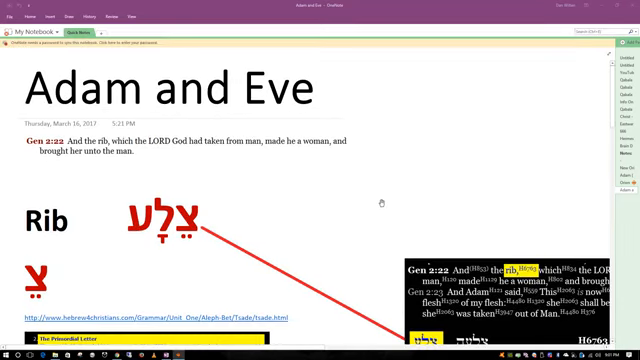
scroll("down", 3)
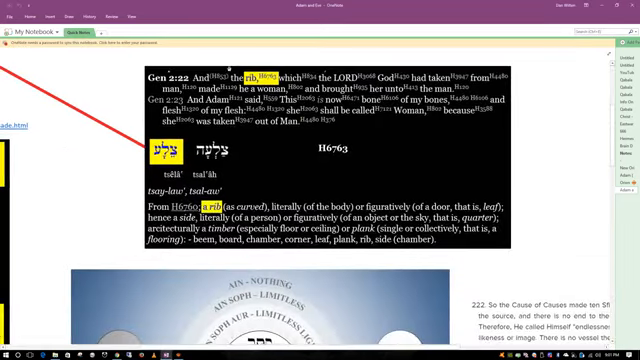
scroll("down", 3)
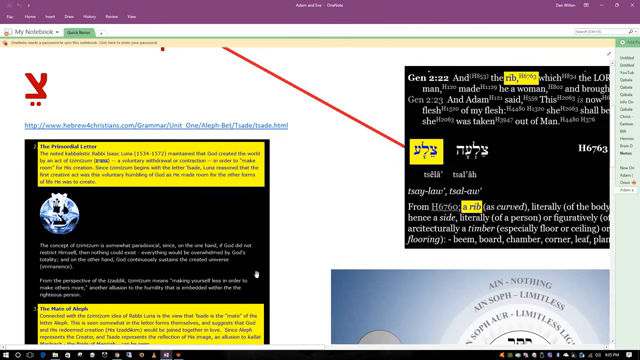
scroll("down", 3)
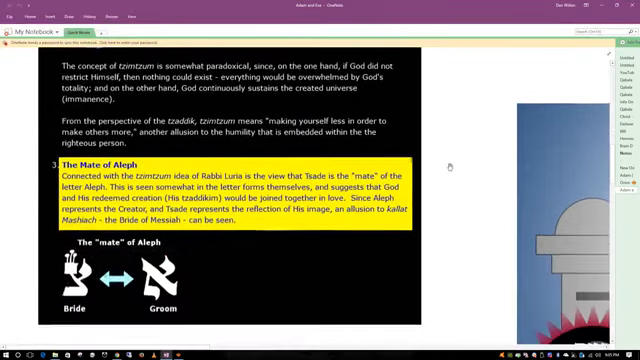
scroll("down", 3)
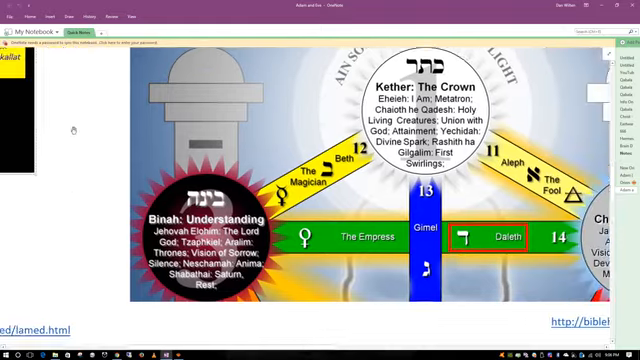
scroll("down", 3)
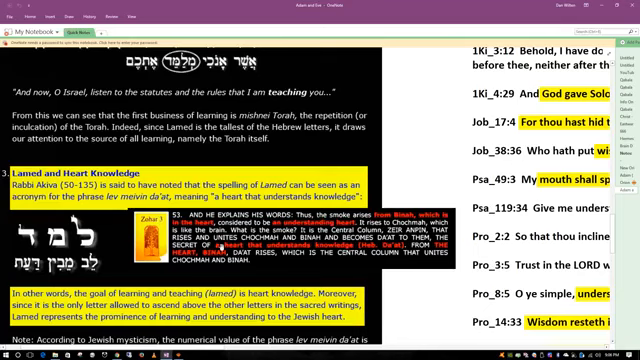
scroll("down", 3)
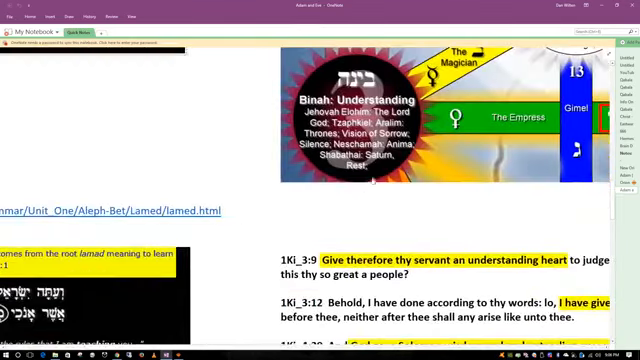
scroll("down", 3)
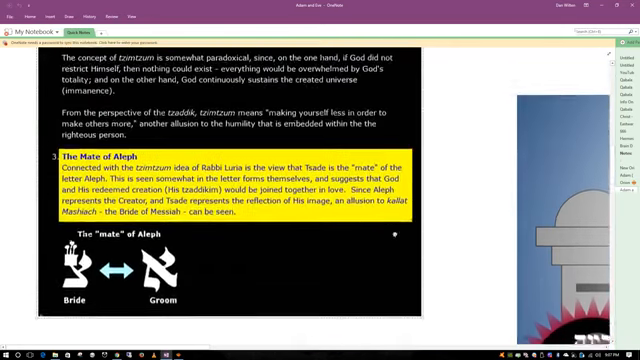
scroll("down", 3)
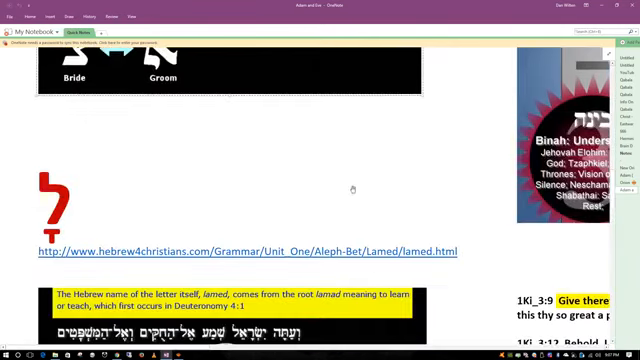
scroll("down", 3)
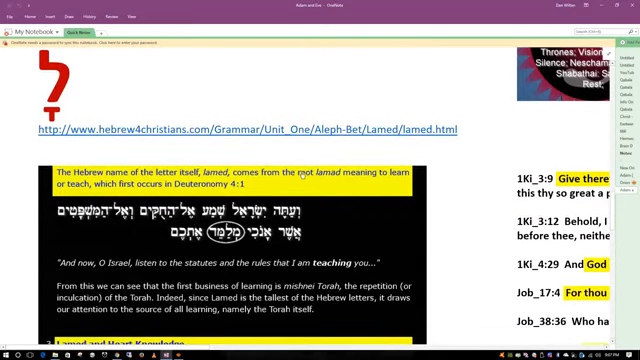
scroll("down", 3)
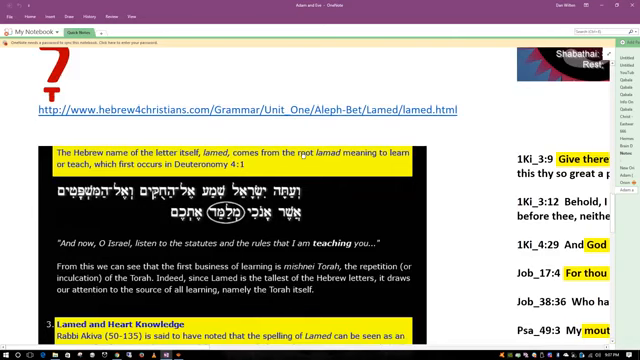
scroll("down", 3)
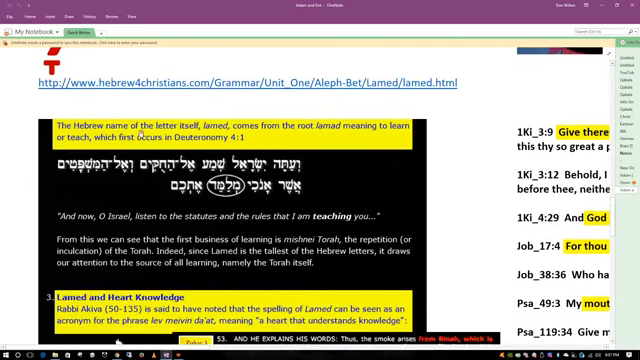
scroll("down", 3)
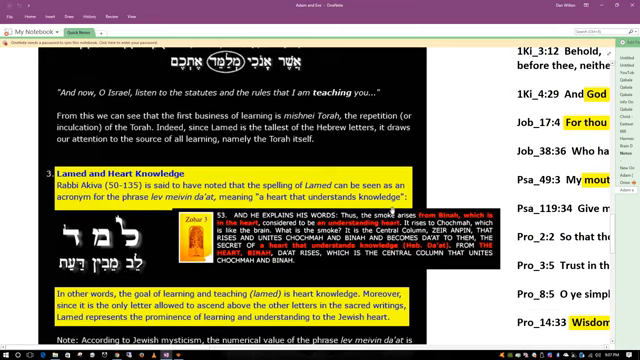
scroll("down", 3)
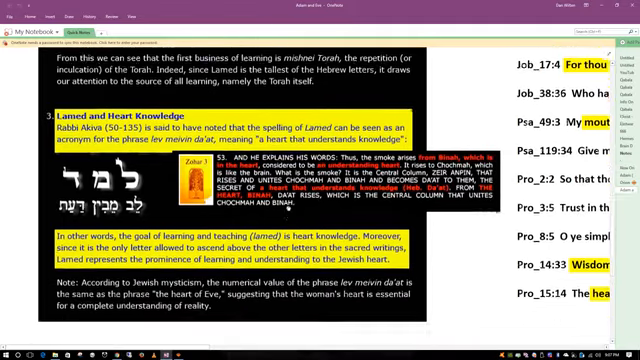
scroll("down", 3)
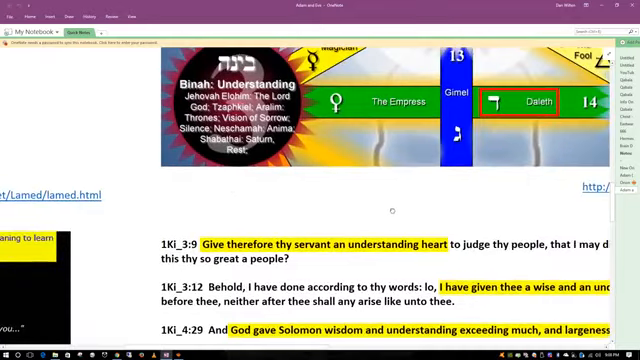
scroll("down", 3)
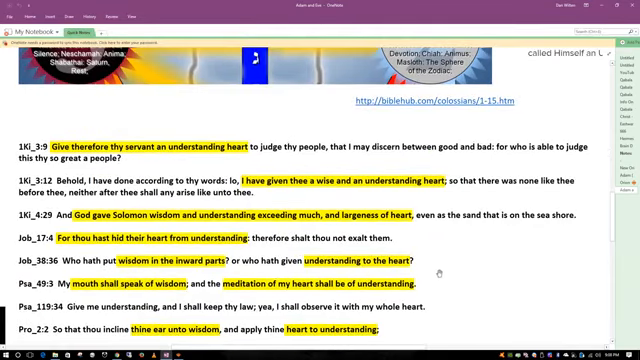
scroll("down", 3)
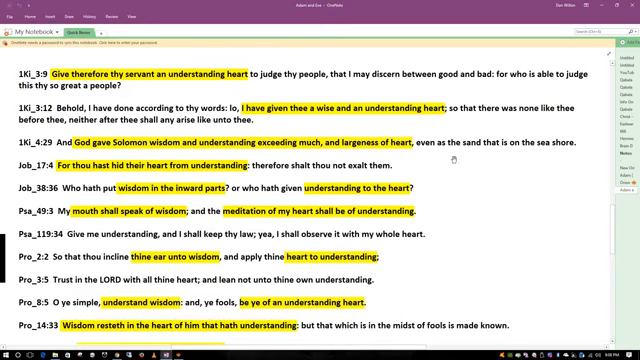
scroll("down", 3)
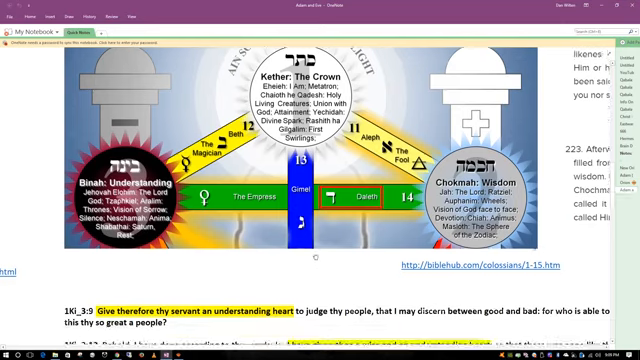
scroll("down", 3)
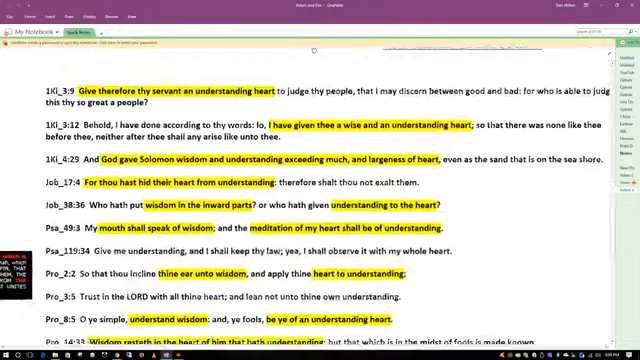
scroll("down", 3)
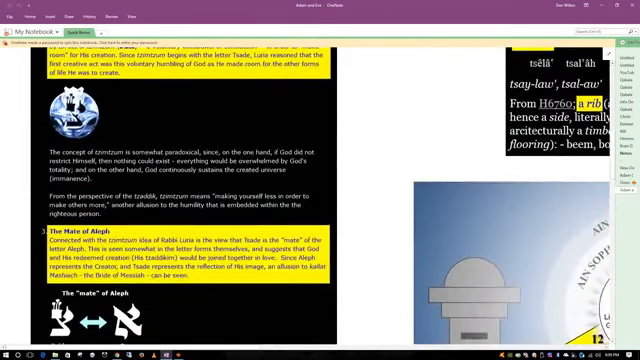
scroll("down", 3)
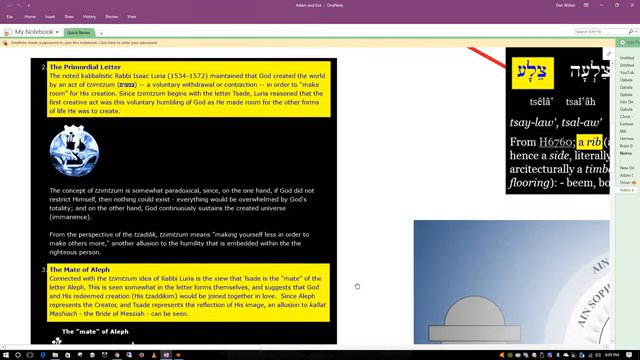
scroll("down", 3)
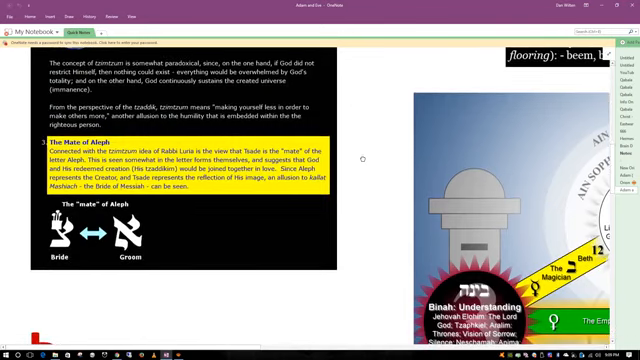
mouse_move(244, 318)
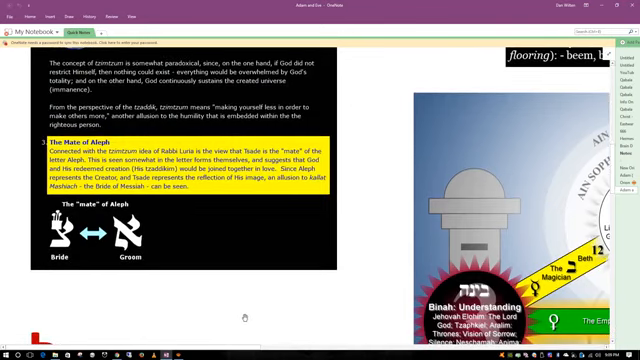
scroll("down", 3)
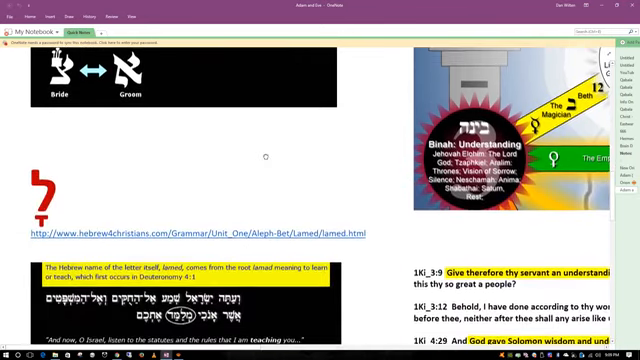
scroll("down", 3)
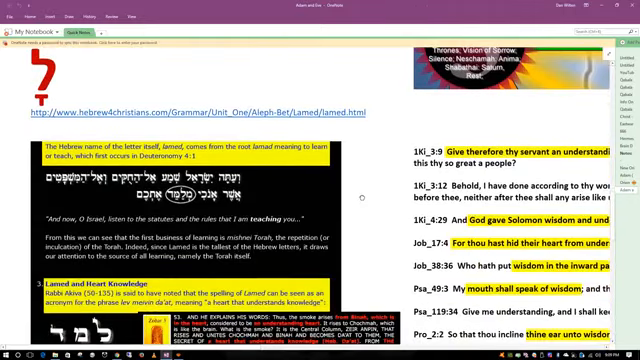
scroll("down", 3)
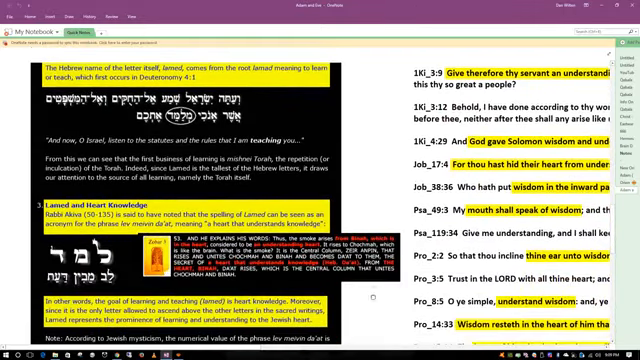
scroll("down", 3)
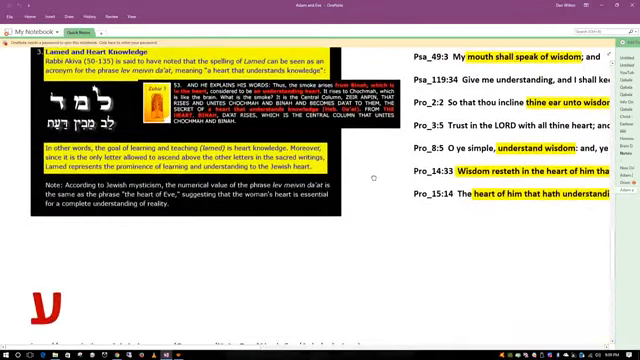
scroll("down", 3)
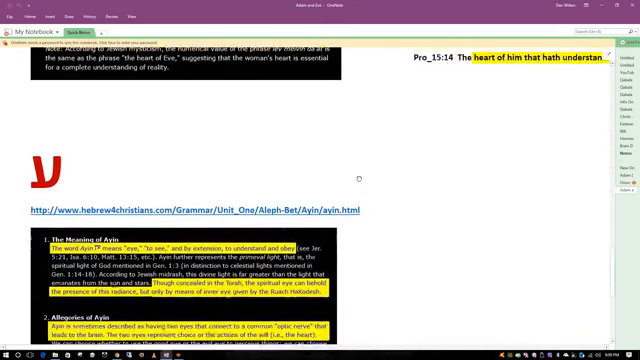
scroll("down", 3)
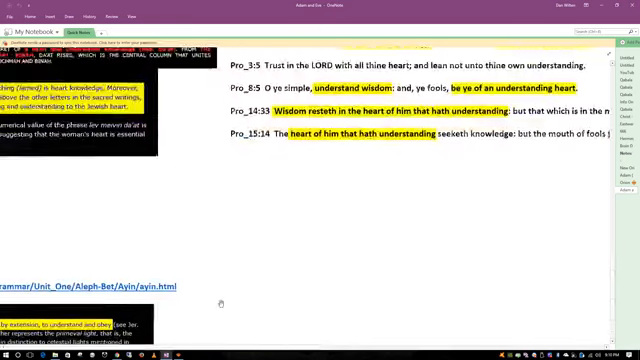
scroll("down", 3)
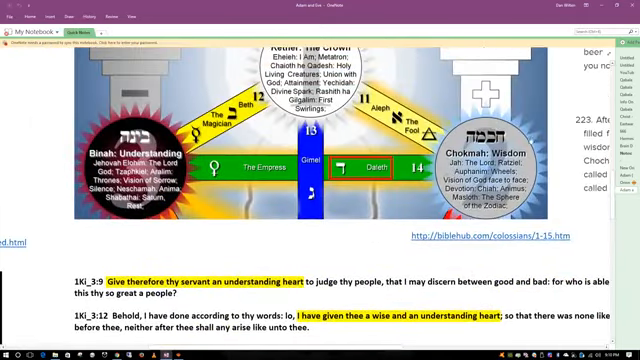
scroll("down", 3)
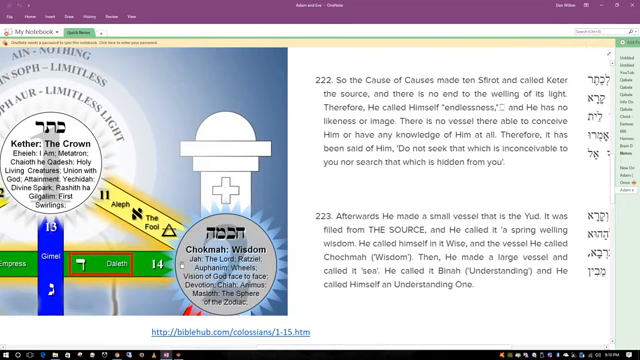
scroll("down", 3)
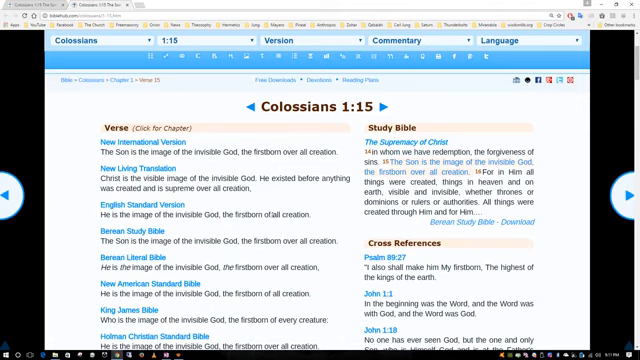
scroll("down", 3)
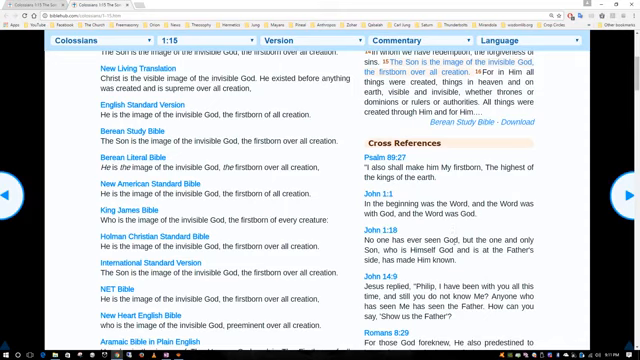
scroll("down", 3)
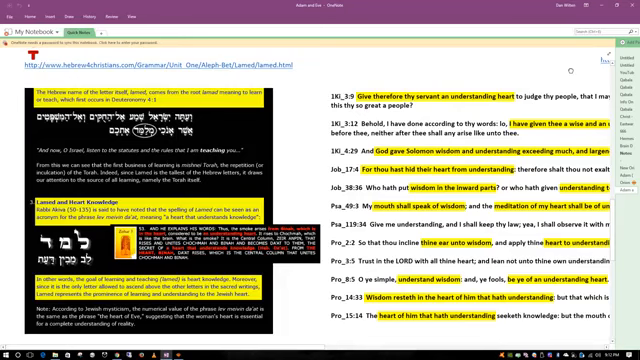
scroll("down", 3)
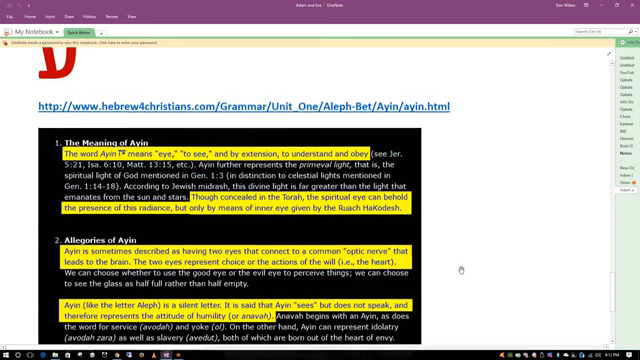
scroll("down", 3)
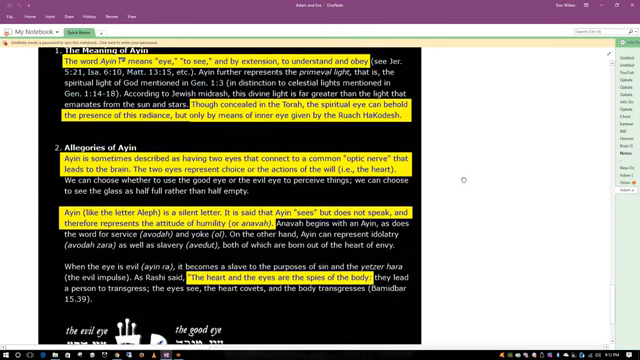
scroll("down", 3)
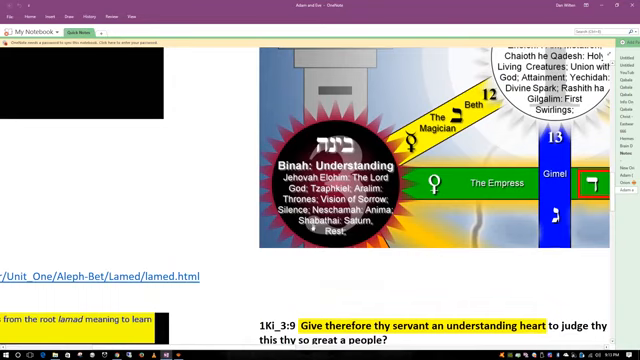
scroll("down", 3)
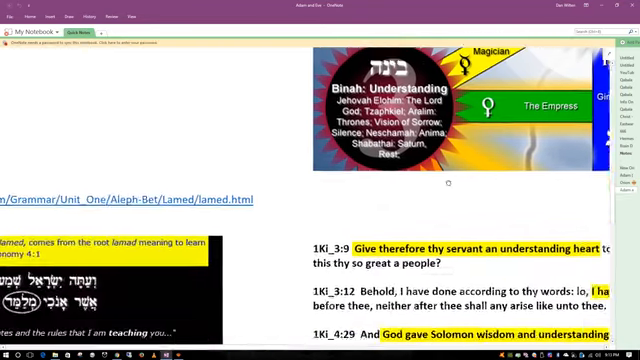
scroll("down", 3)
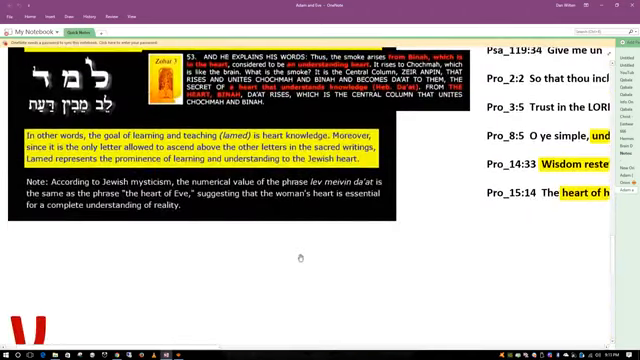
scroll("down", 3)
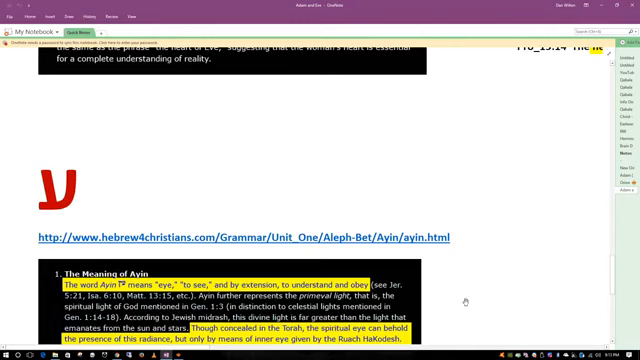
scroll("down", 3)
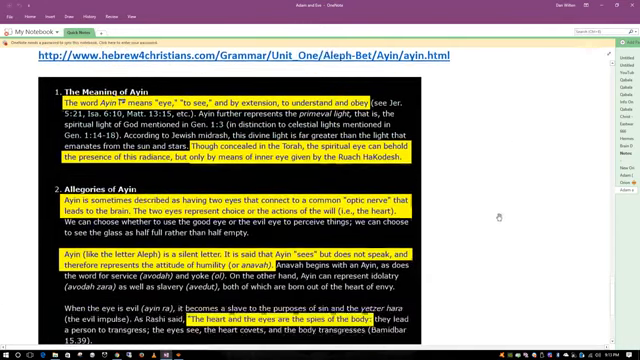
scroll("down", 3)
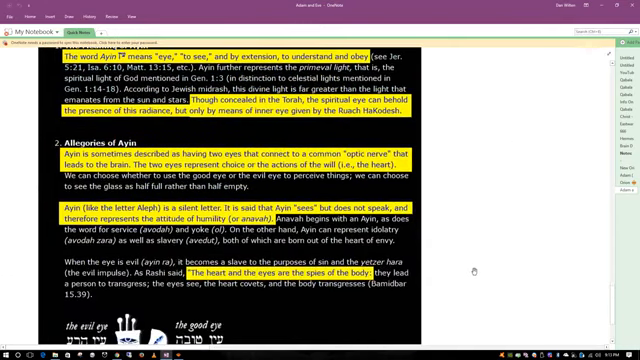
scroll("down", 3)
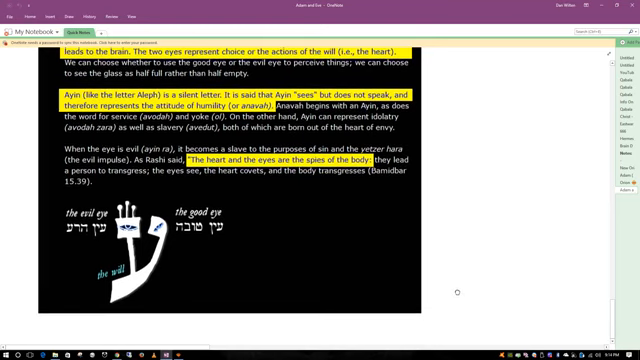
scroll("up", 3)
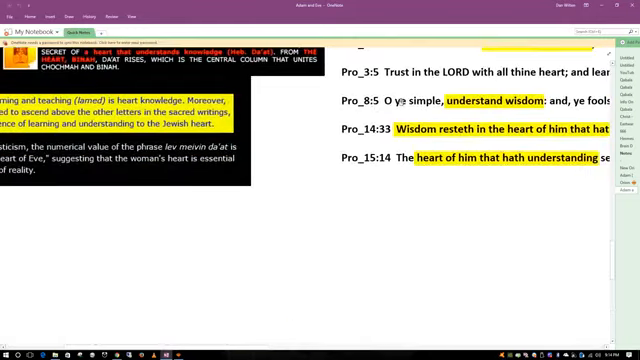
scroll("up", 3)
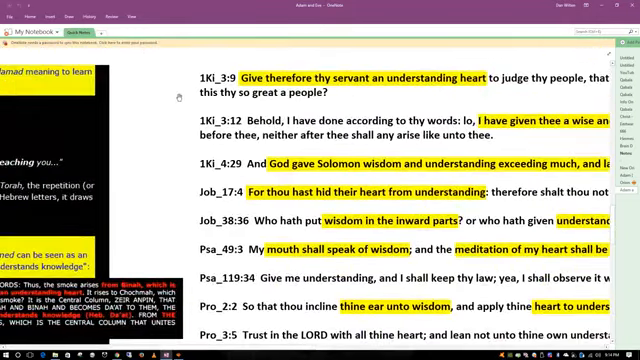